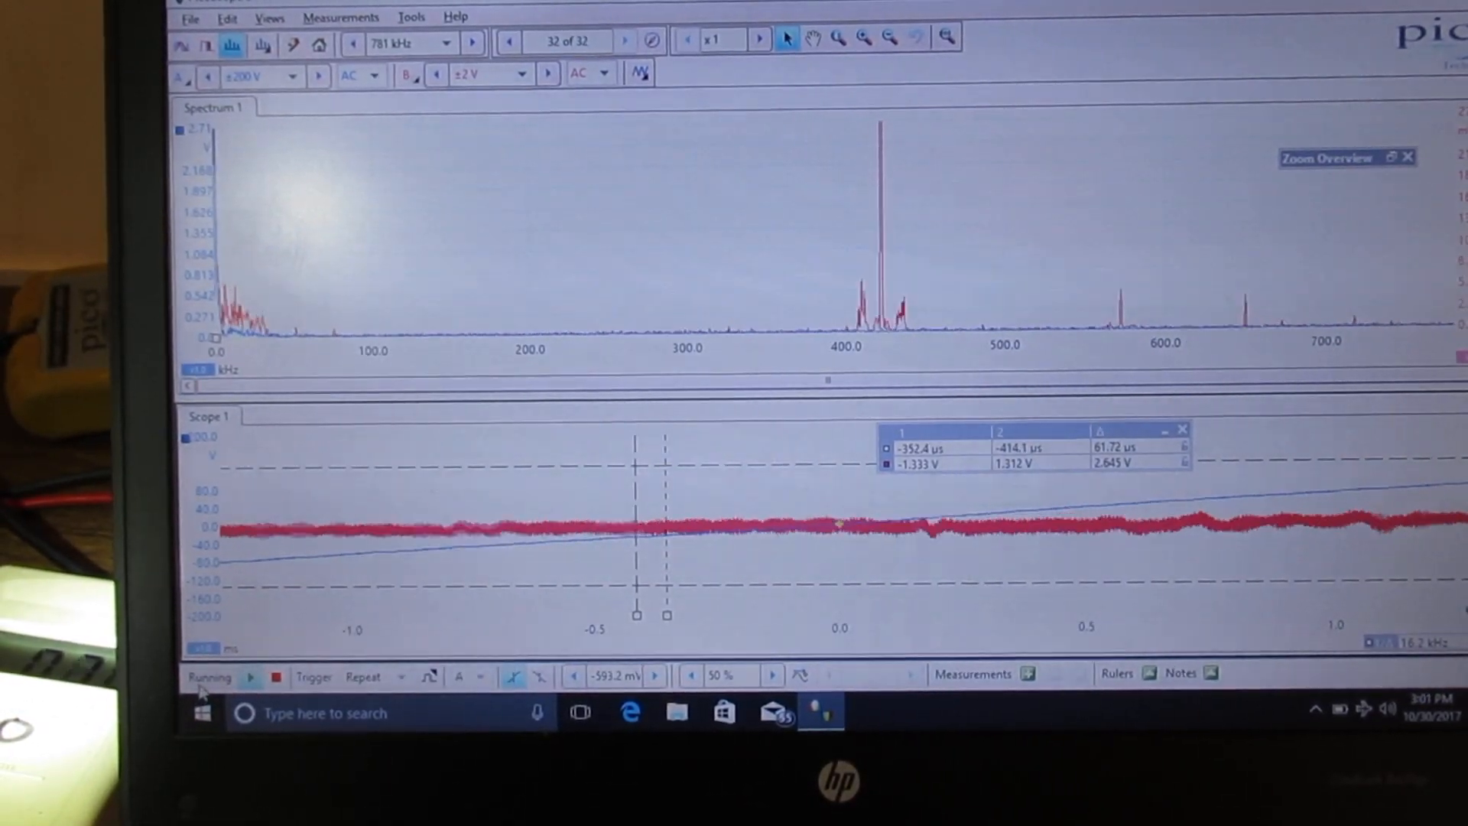
- Freeze the capture, bracket the channel B noise band with rulers (516.1 mV), and resume
{"action": "left_click", "coordinate": [276, 676]}
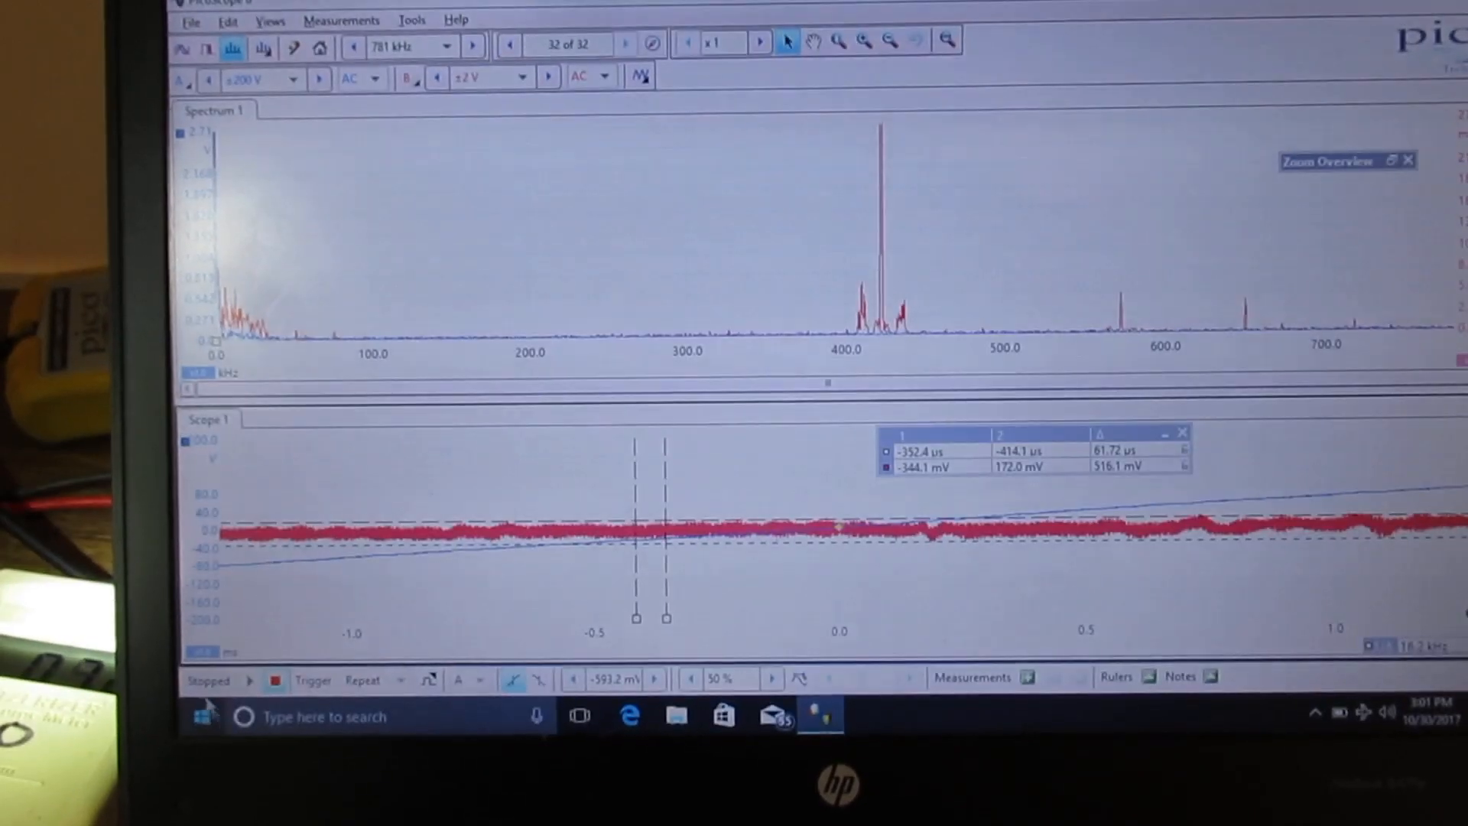
{"action": "left_click", "coordinate": [242, 679]}
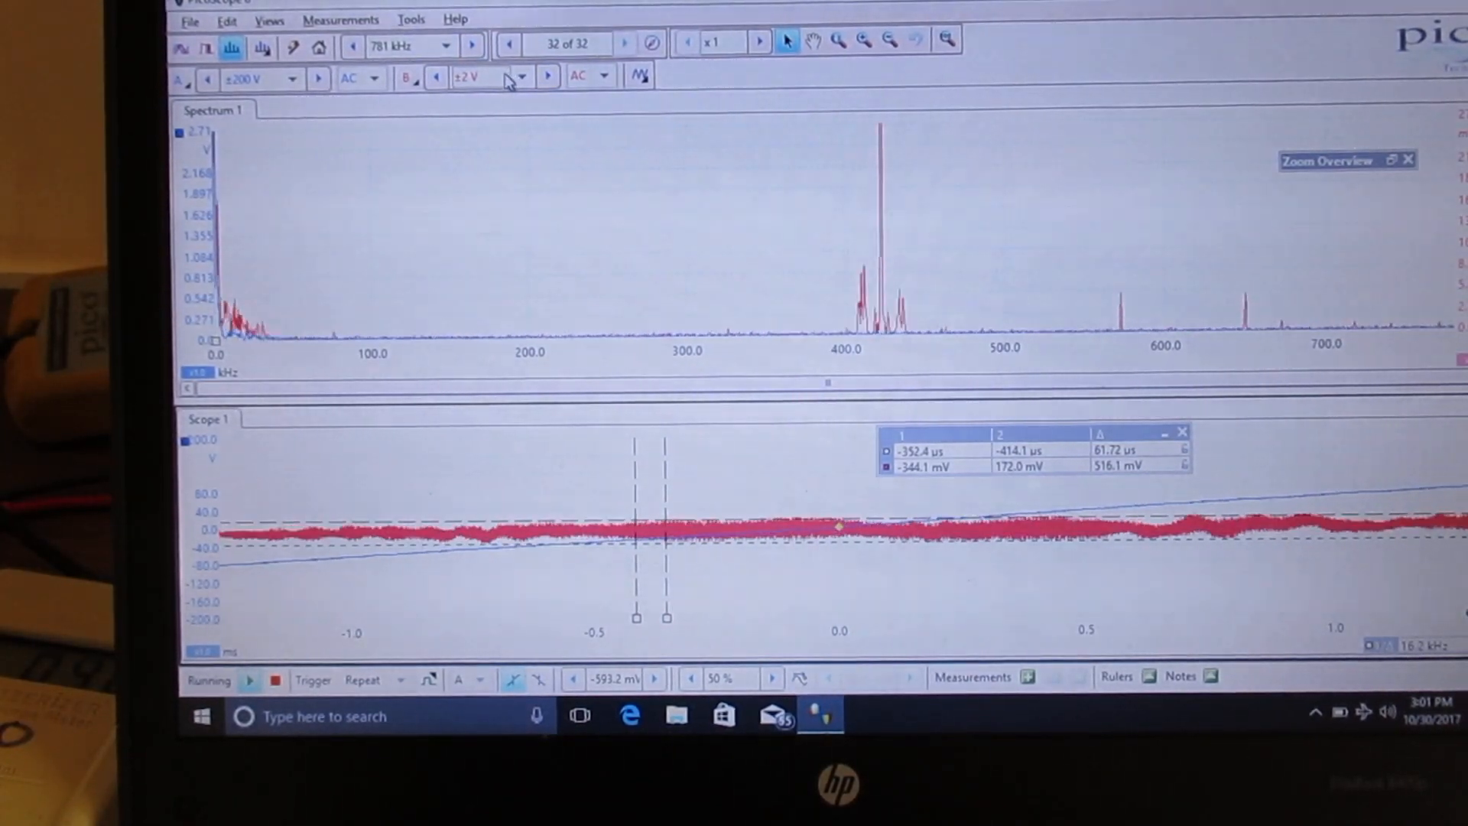
- Switch channel B to the ±500 mV range and refresh the capture with Stop and Run
{"action": "left_click", "coordinate": [476, 76]}
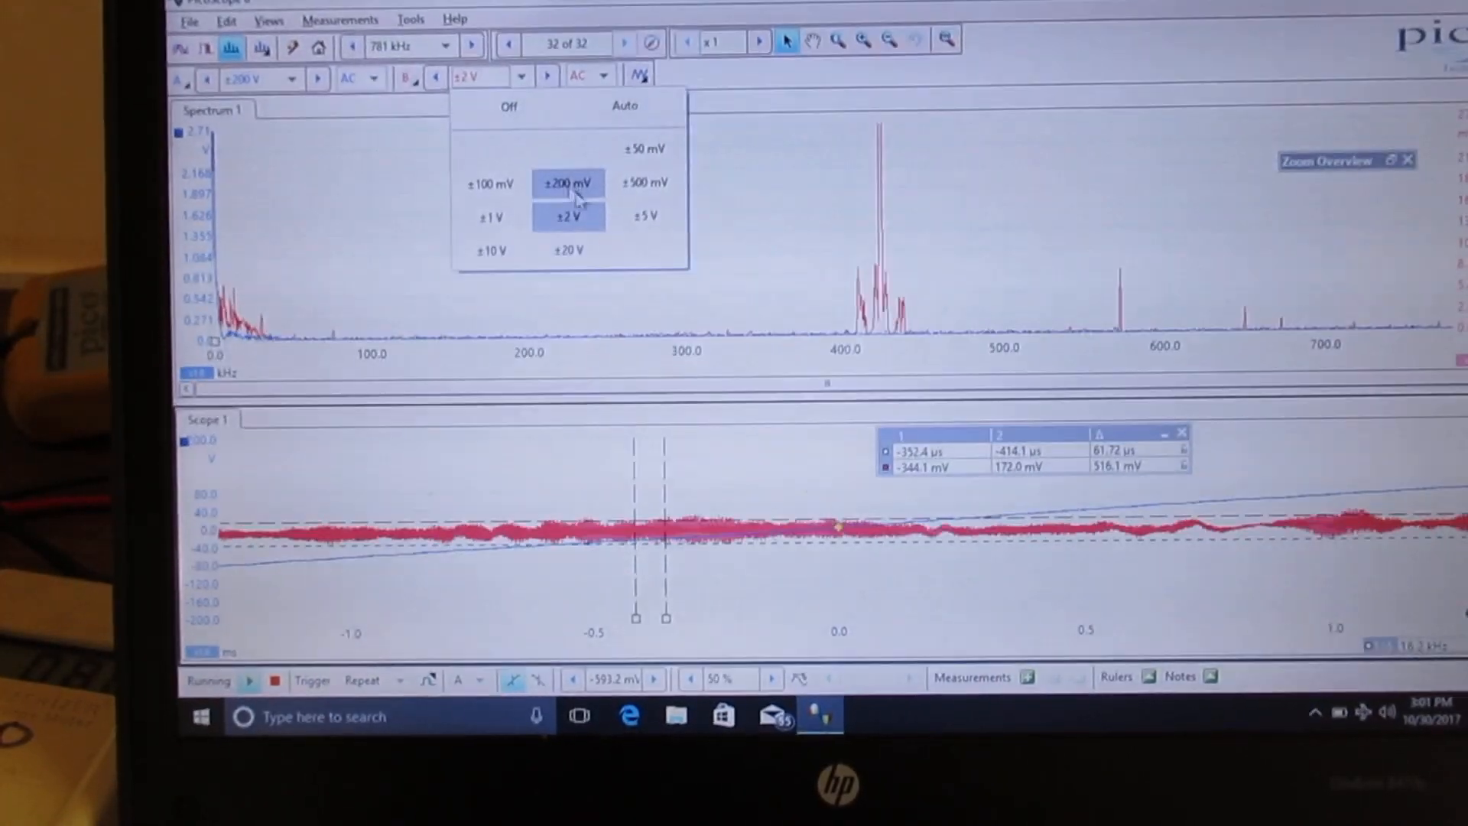
{"action": "left_click", "coordinate": [644, 183]}
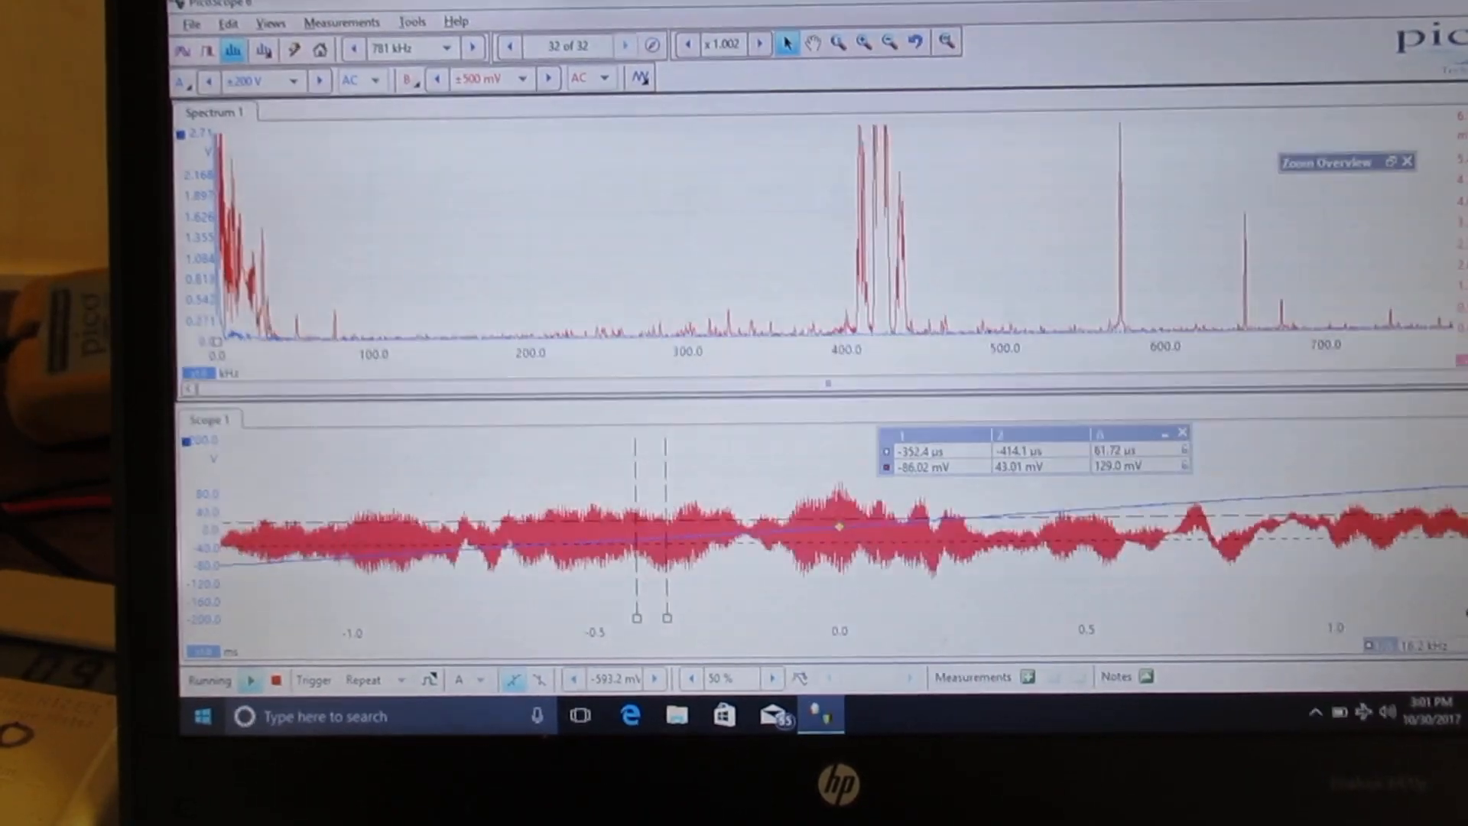
{"action": "left_click", "coordinate": [271, 678]}
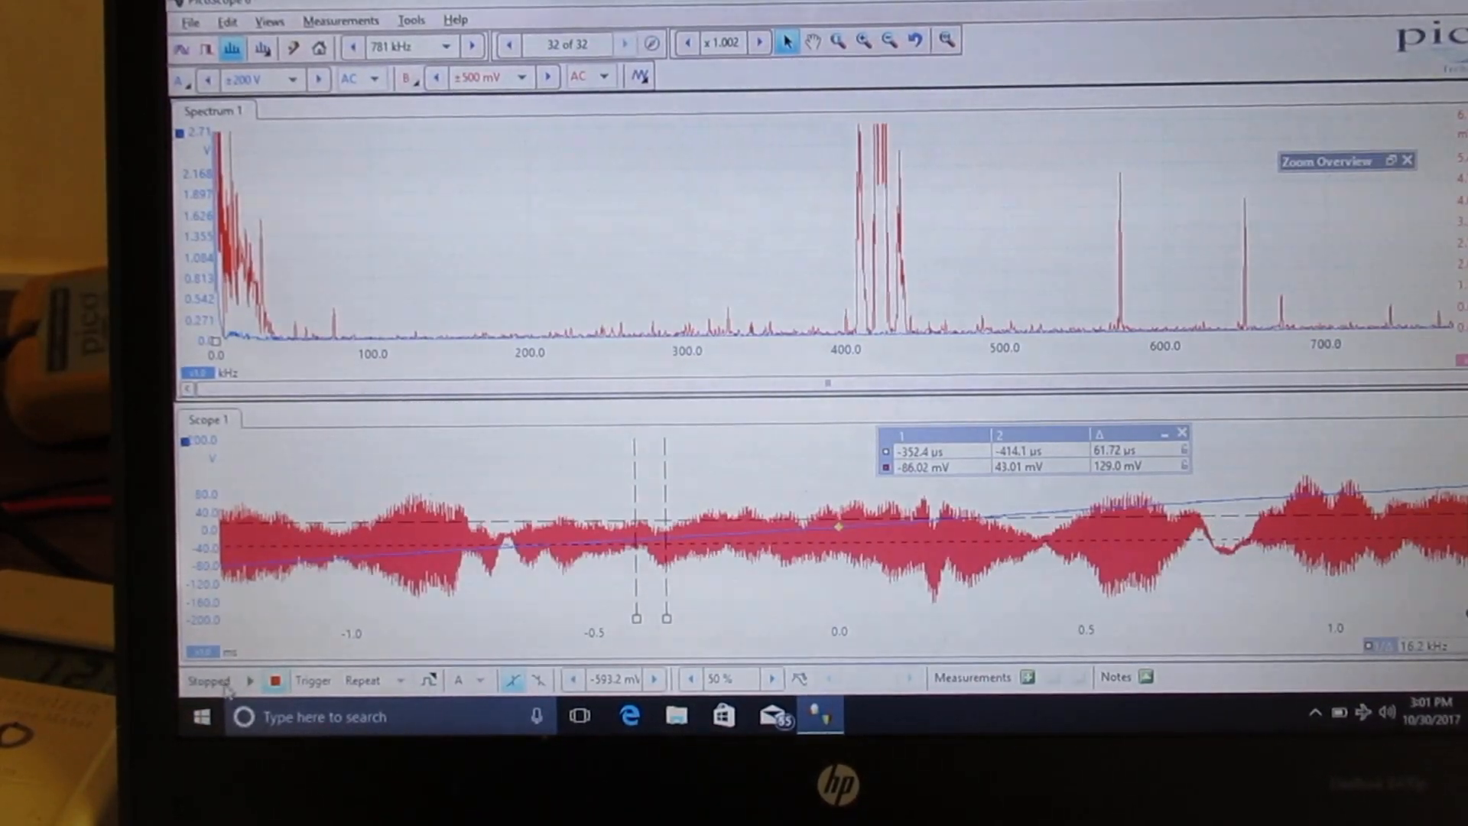
{"action": "left_click", "coordinate": [249, 680]}
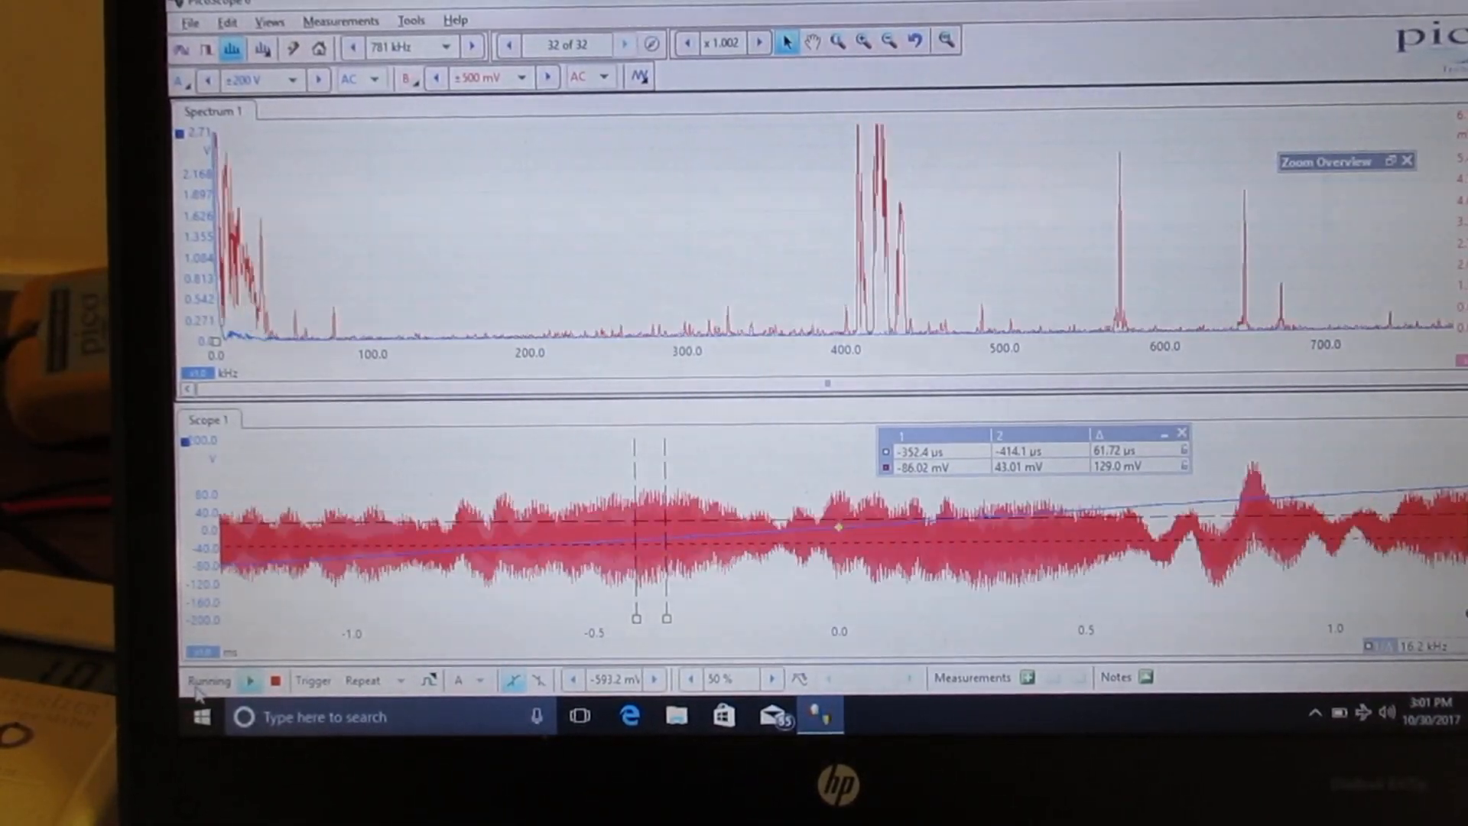
- Stop the capture to spread the rulers across the noise peaks, reading 666.7 mV
{"action": "left_click", "coordinate": [277, 680]}
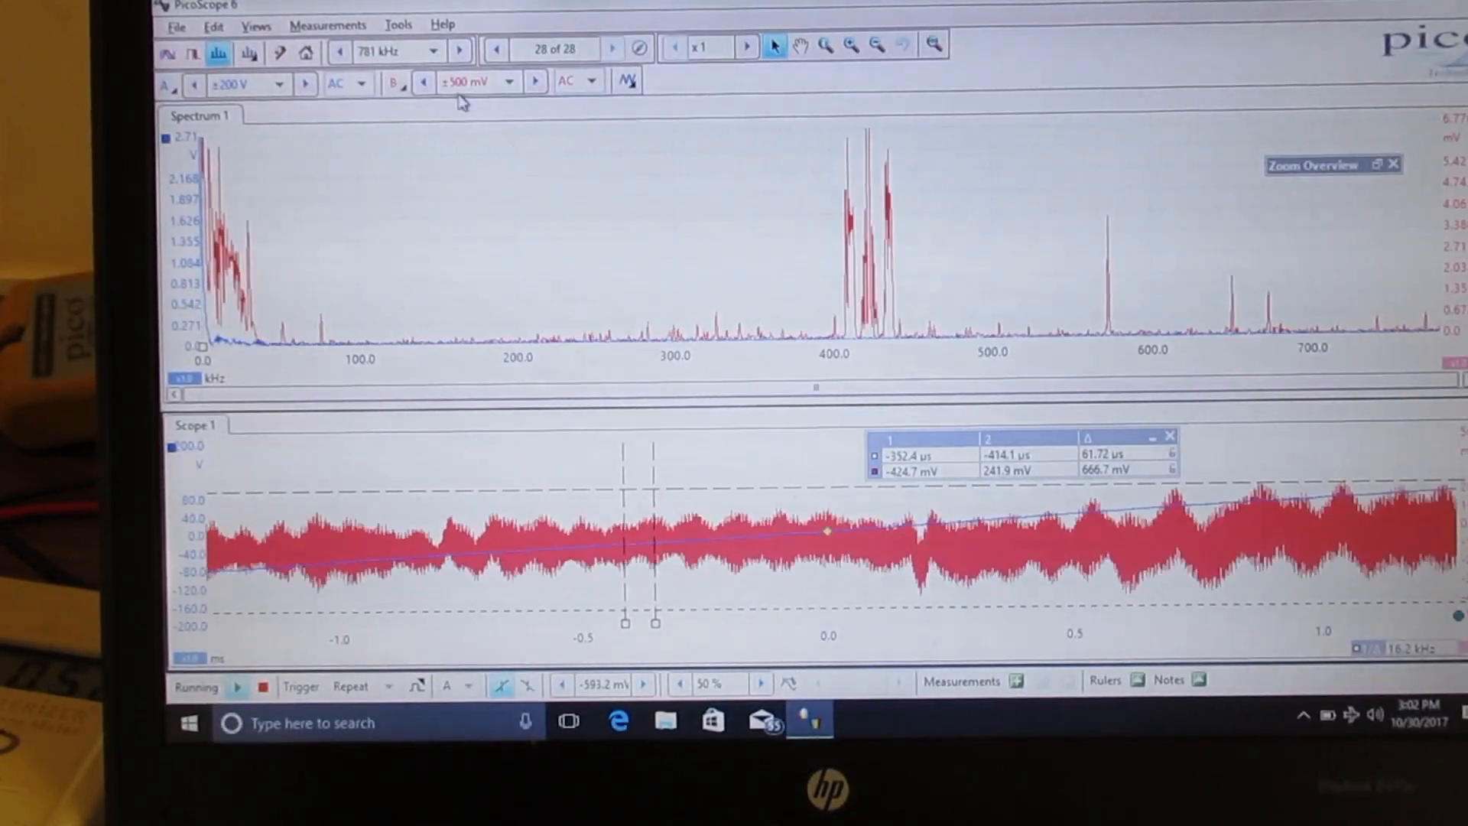
- Narrow the spectrum range from 781 kHz to 391 kHz, then to 98 kHz
{"action": "left_click", "coordinate": [458, 51]}
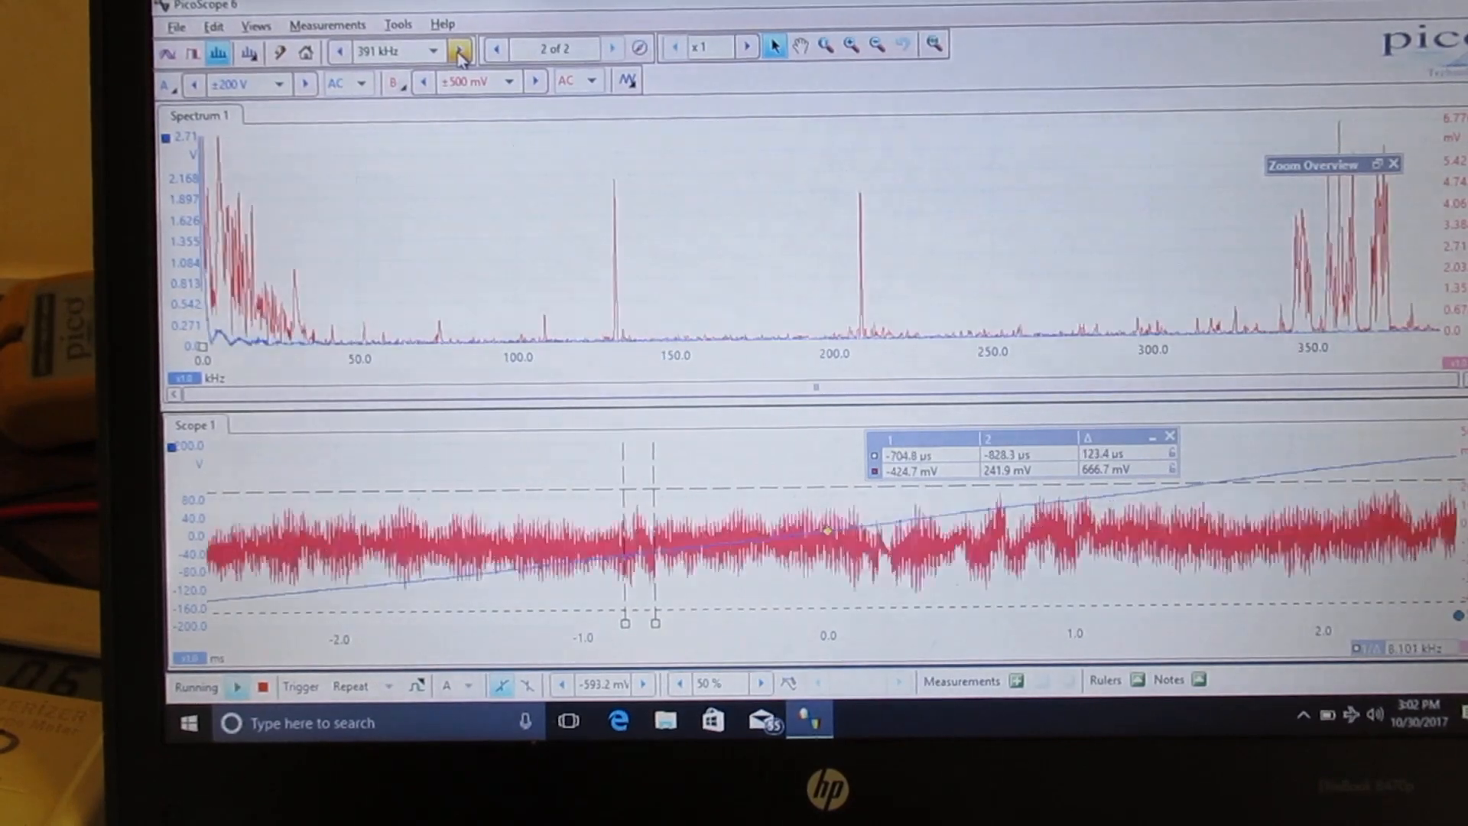
{"action": "left_click", "coordinate": [458, 50]}
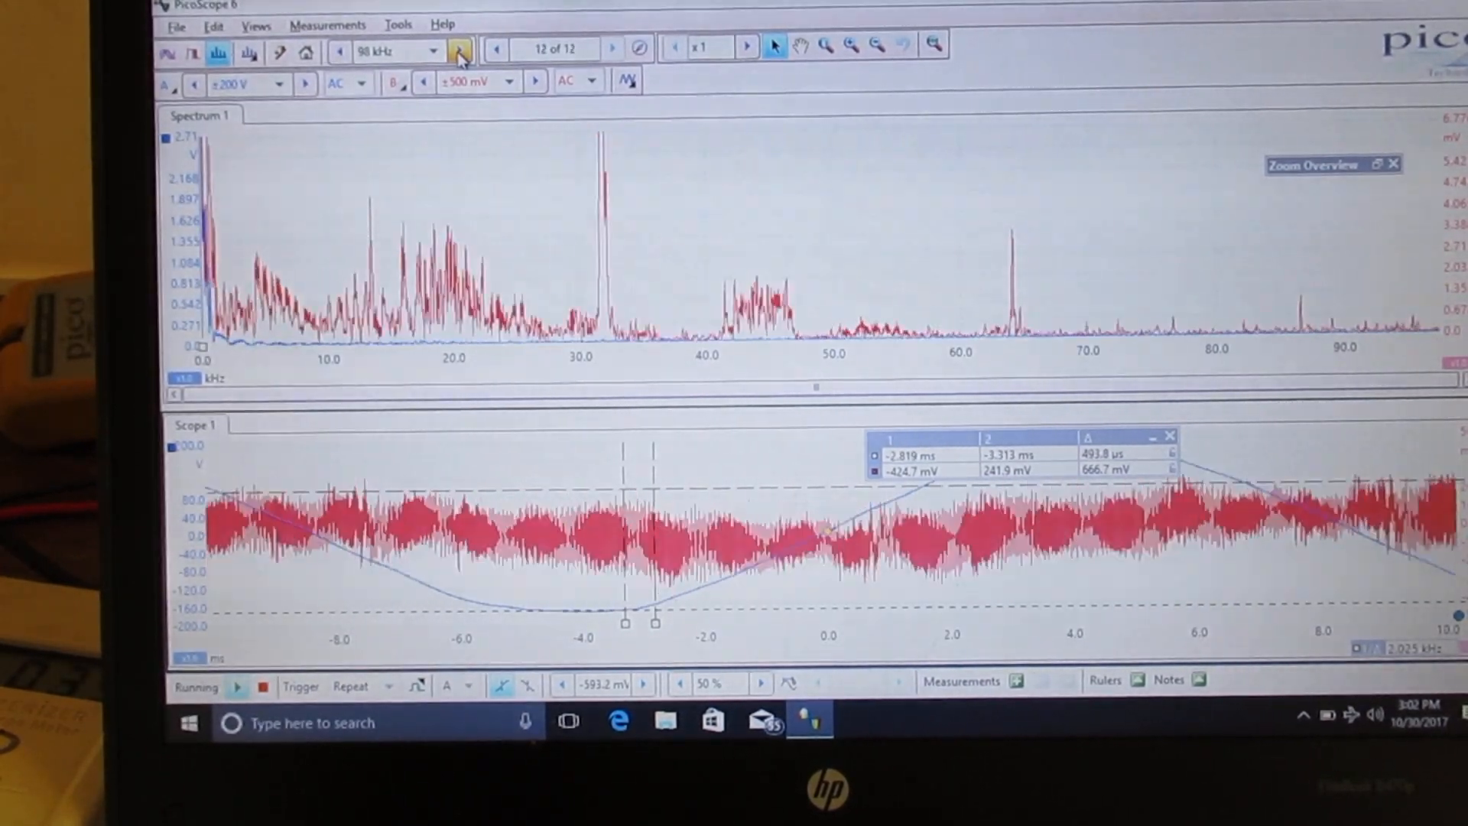